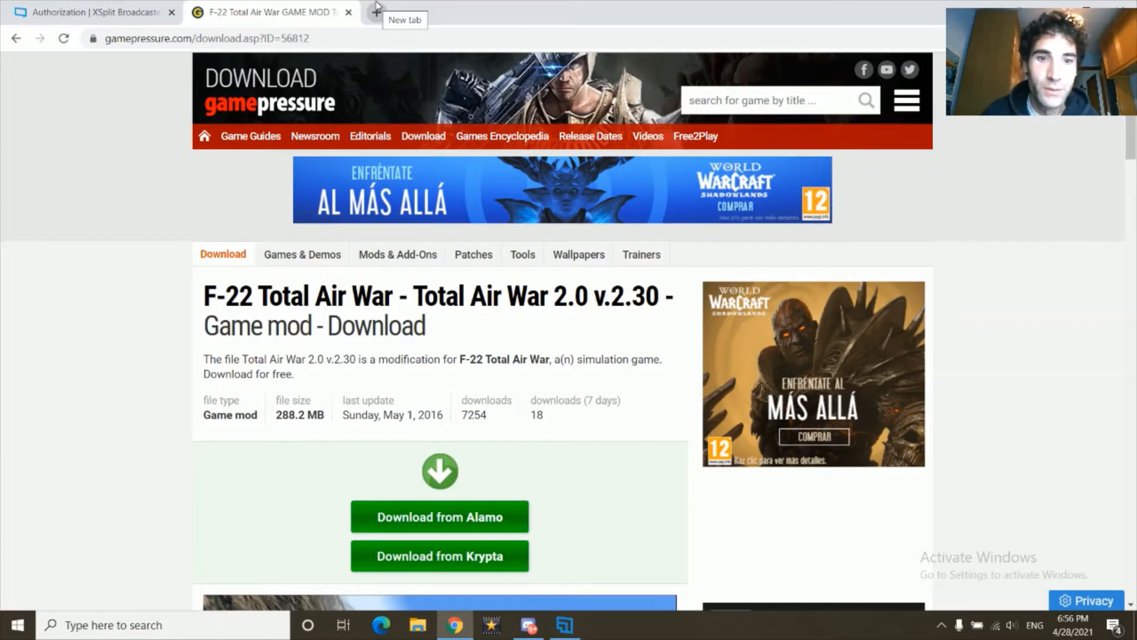
# Step: Search Google in a new tab for 'Gamepressure f22 TAW'
pyautogui.scroll(-3)
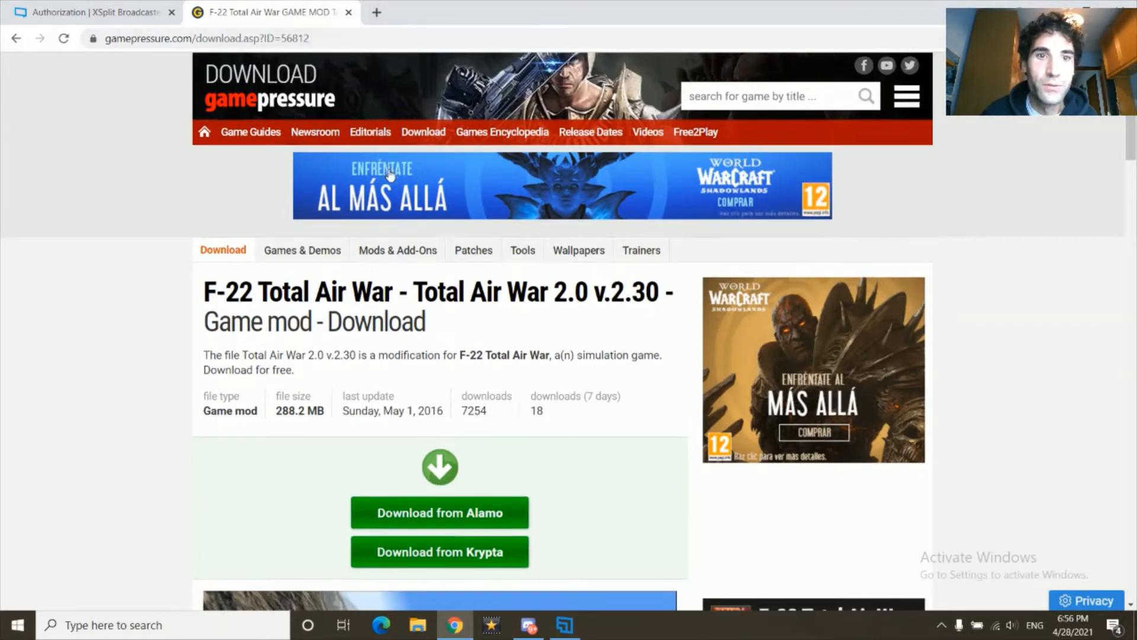
pyautogui.click(377, 11)
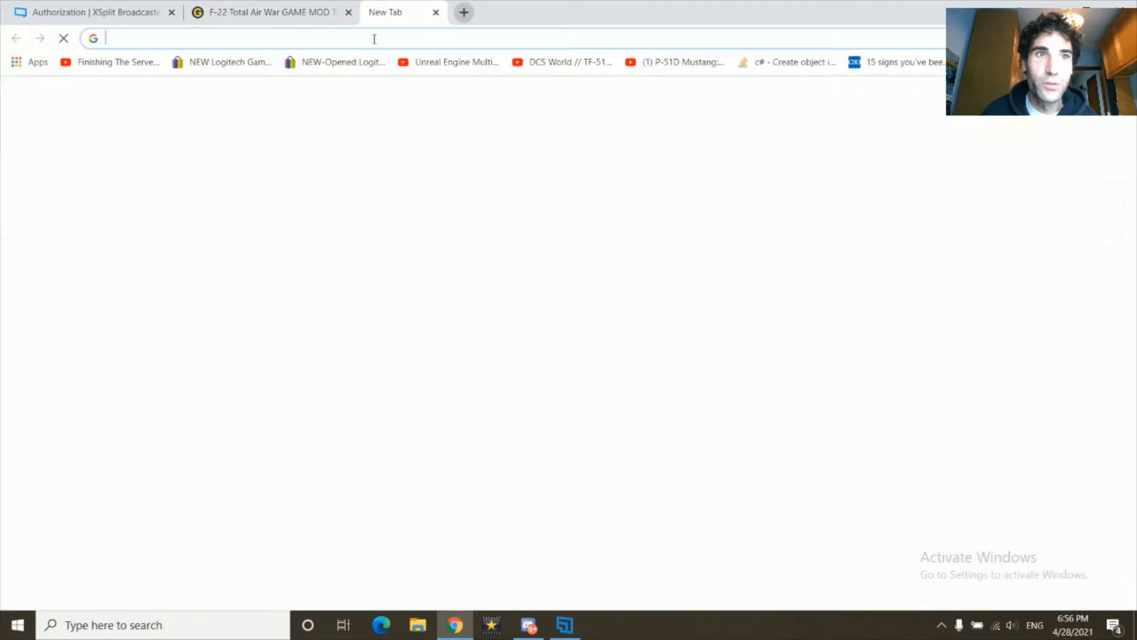
pyautogui.write('Game')
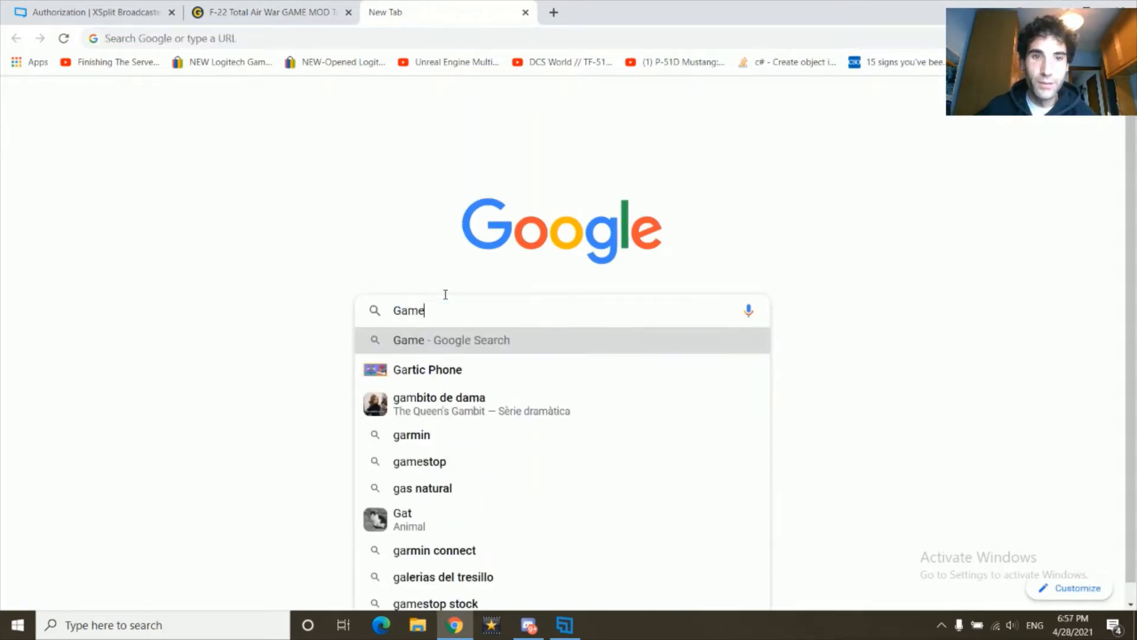
pyautogui.write('pressure f22 TAW')
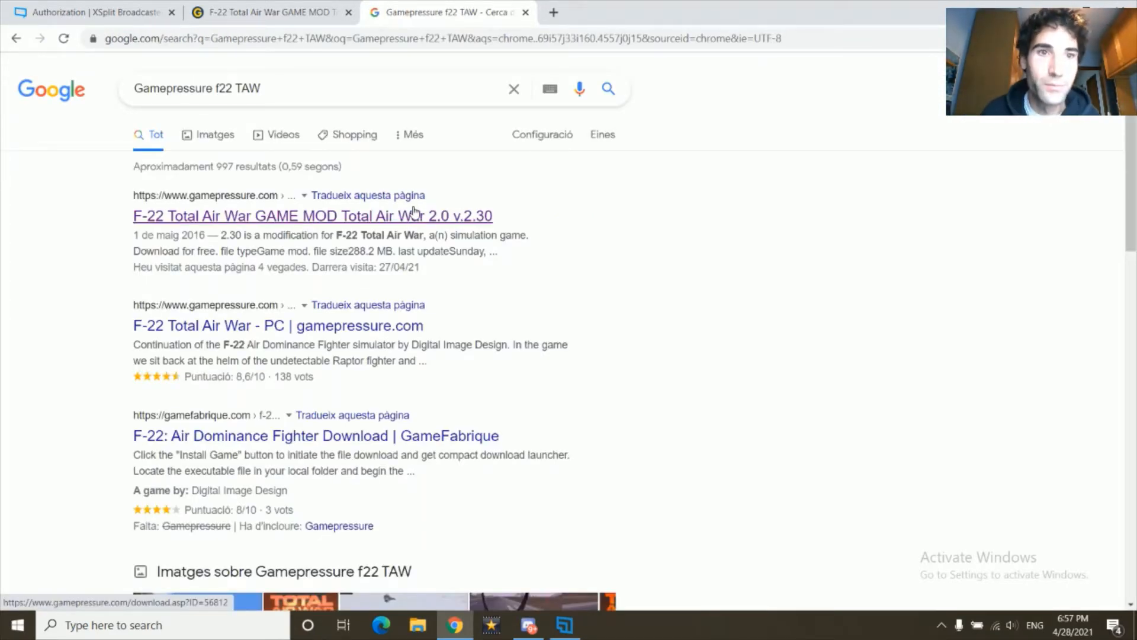
# Step: Download the Total Air War 2.0 v2.30 mod zip from GamePressure via the Alamo mirror
pyautogui.click(311, 216)
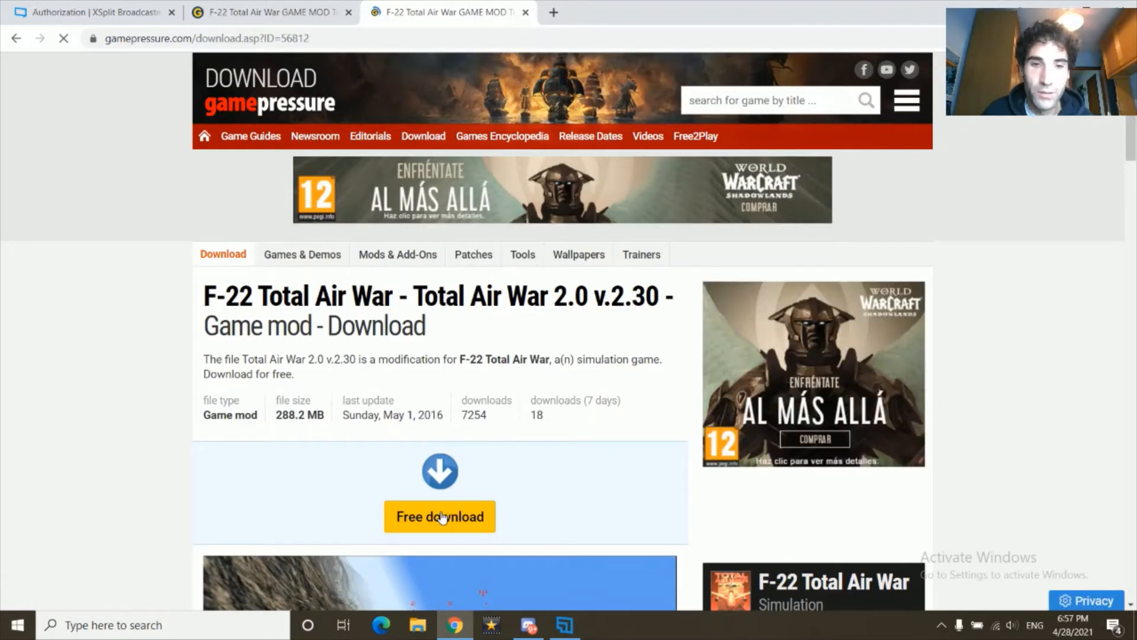
pyautogui.click(440, 516)
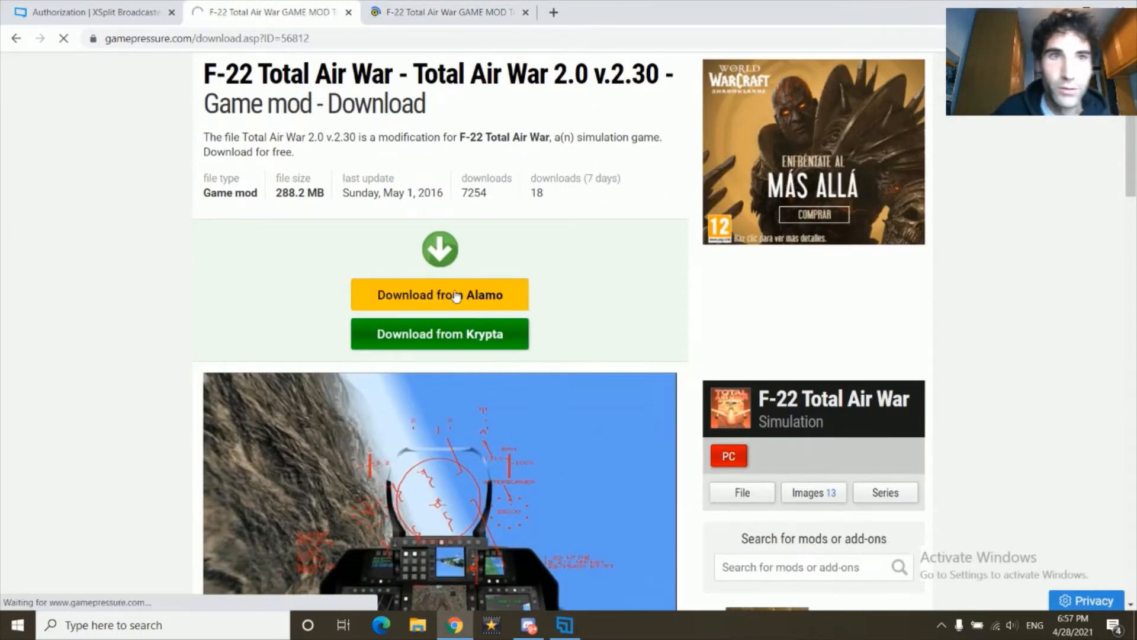
pyautogui.click(455, 294)
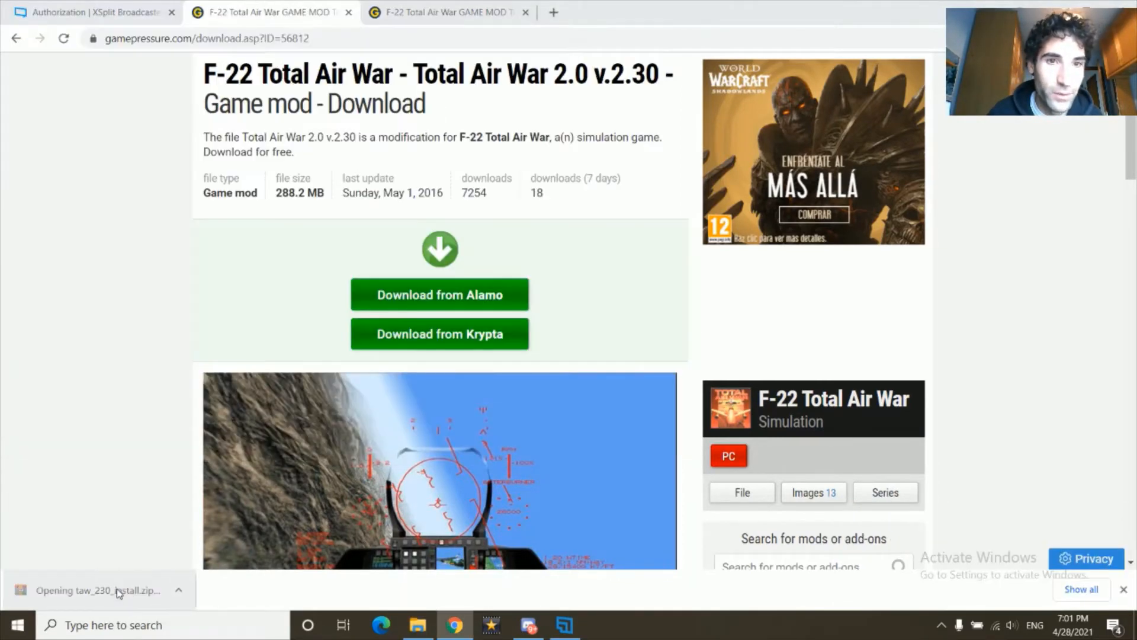
# Step: Extract TAW_230_Install.exe to the desktop with WinRAR and launch it
pyautogui.click(104, 590)
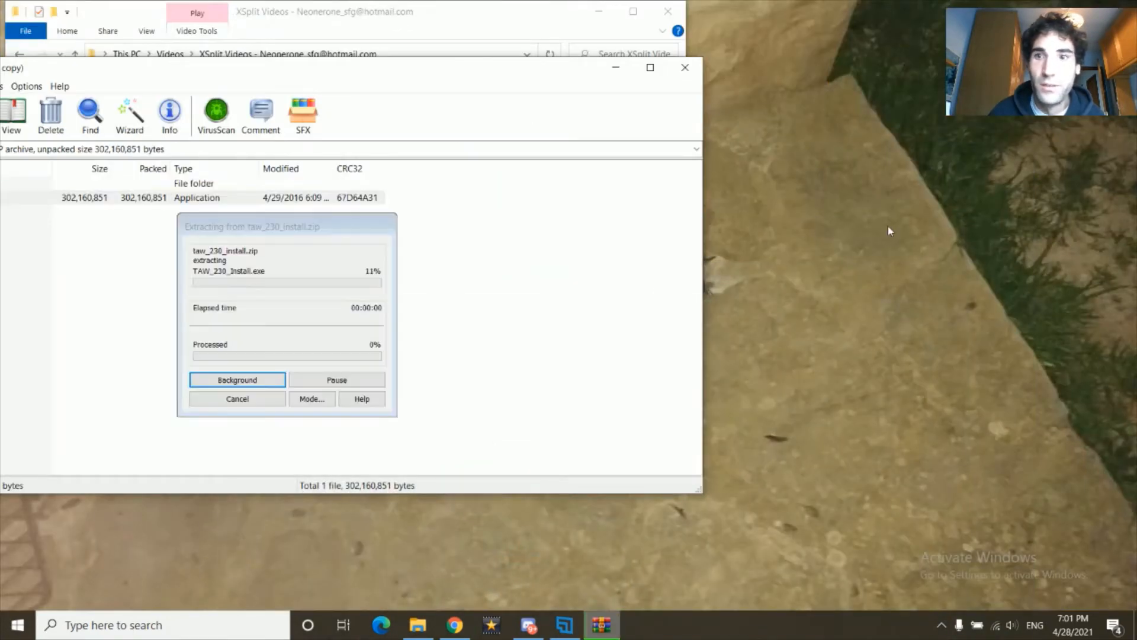
pyautogui.click(237, 379)
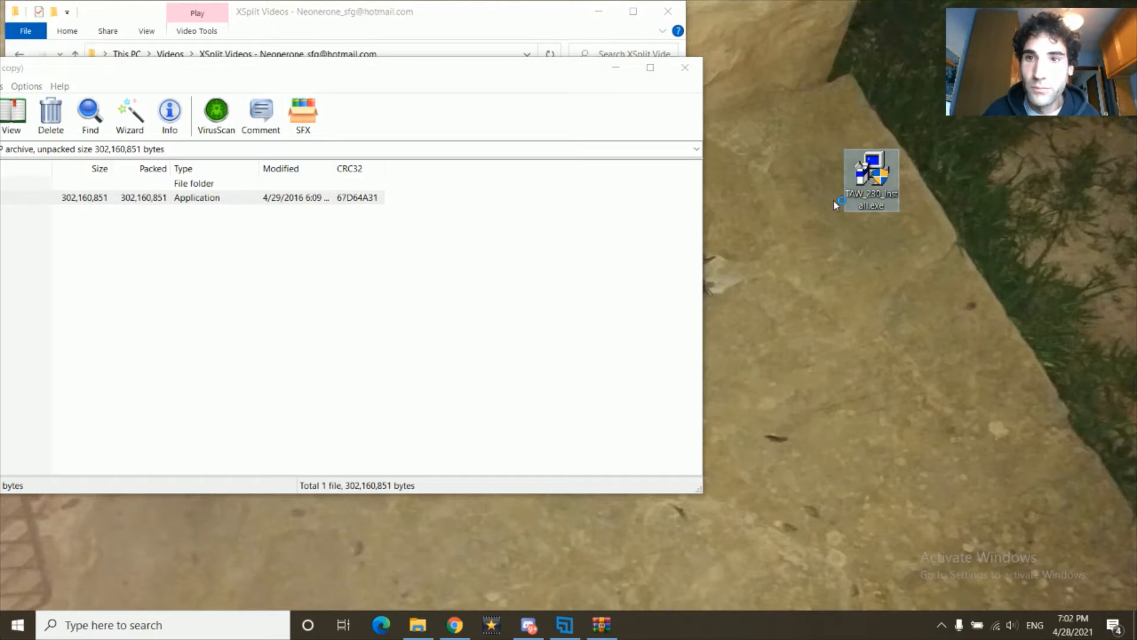
pyautogui.doubleClick(871, 175)
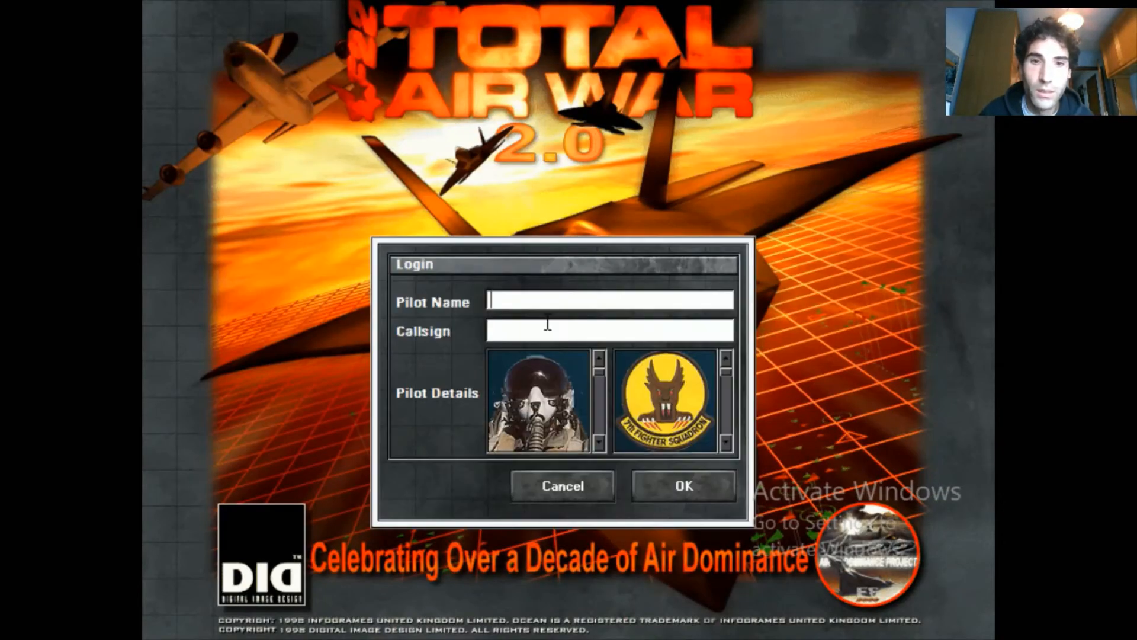
# Step: Log in with pilot name and callsign DeltaPilot after dismissing the missing-name warning
pyautogui.click(685, 486)
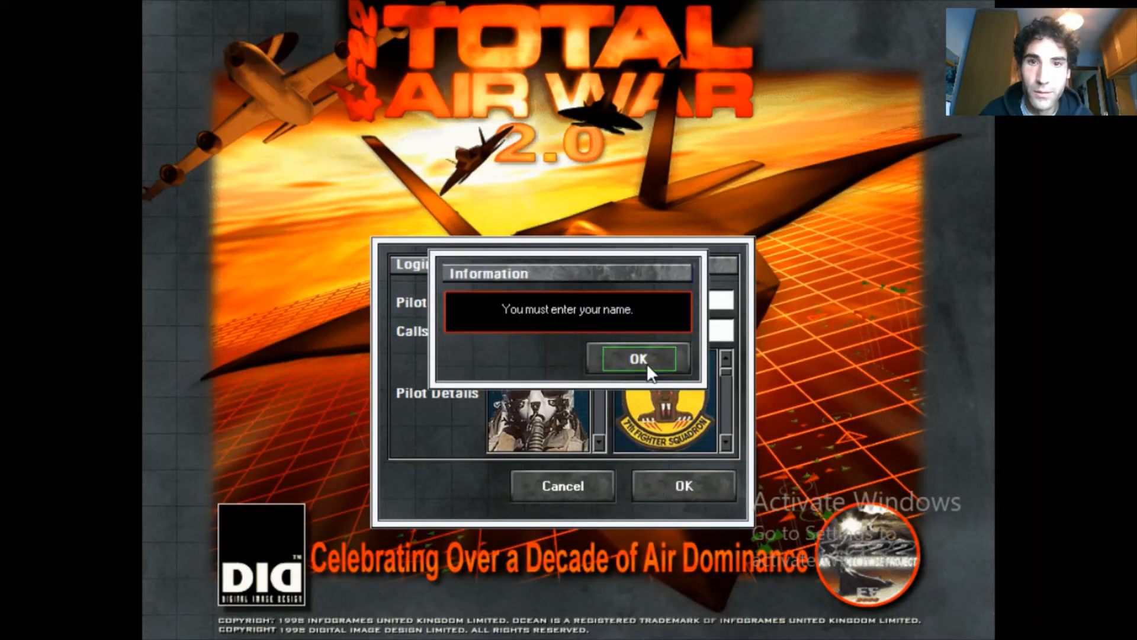
pyautogui.click(637, 358)
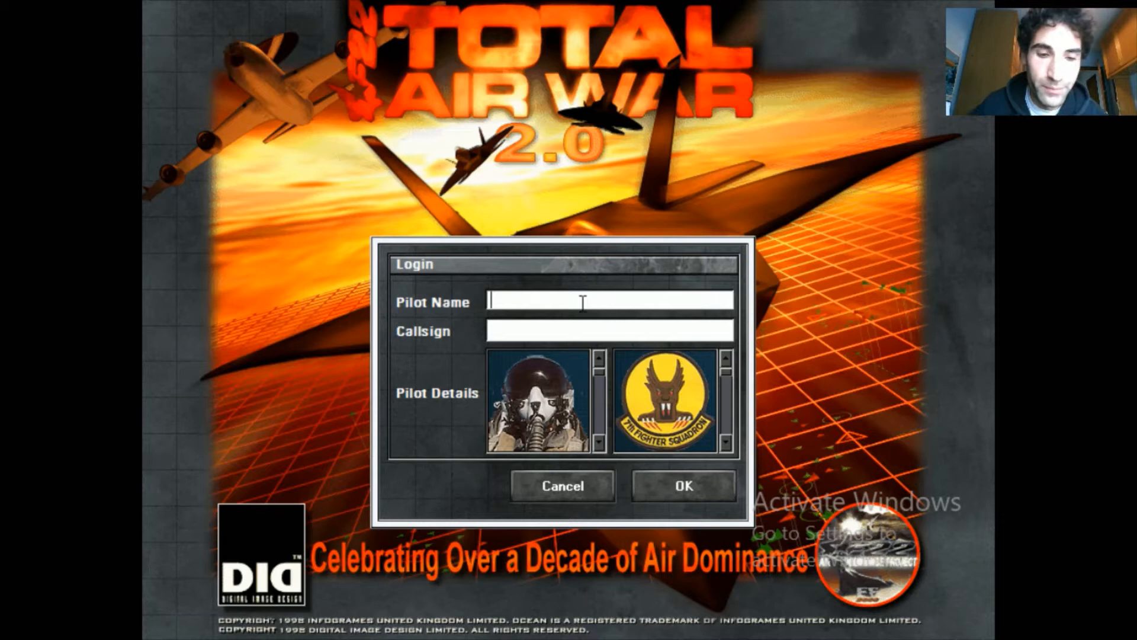
pyautogui.write('Delta')
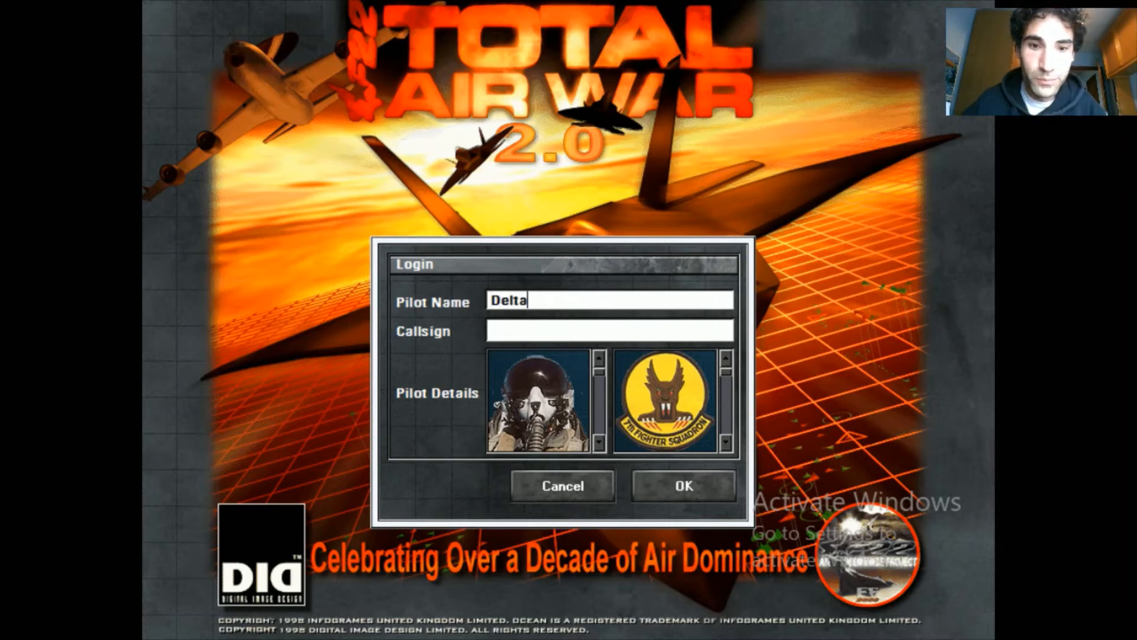
pyautogui.write('Pilot')
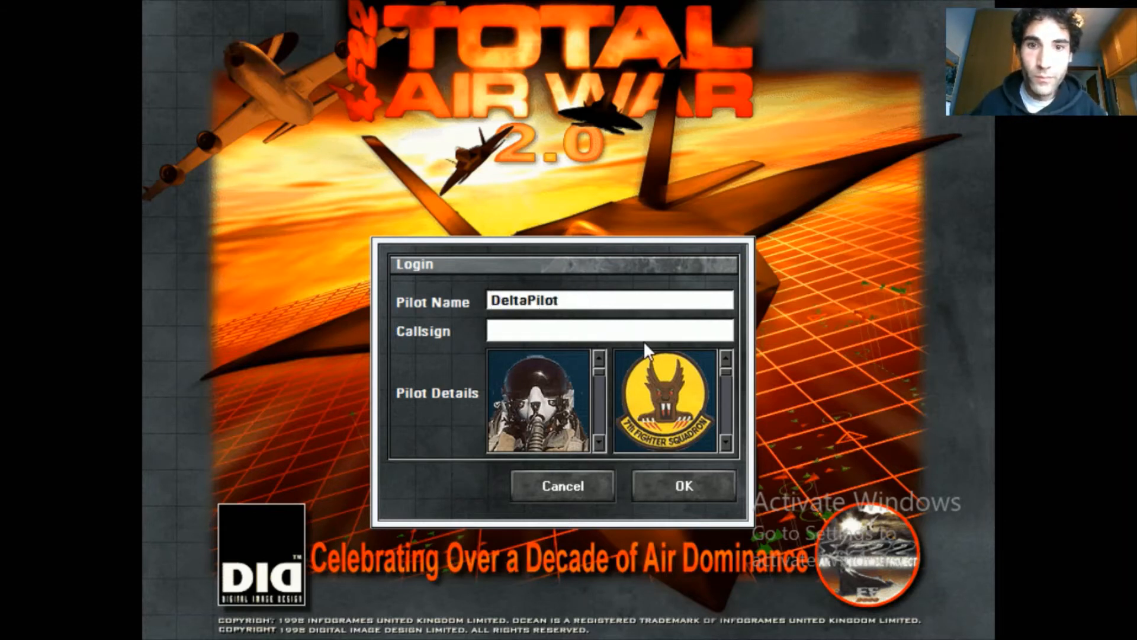
pyautogui.write('DeltaPi')
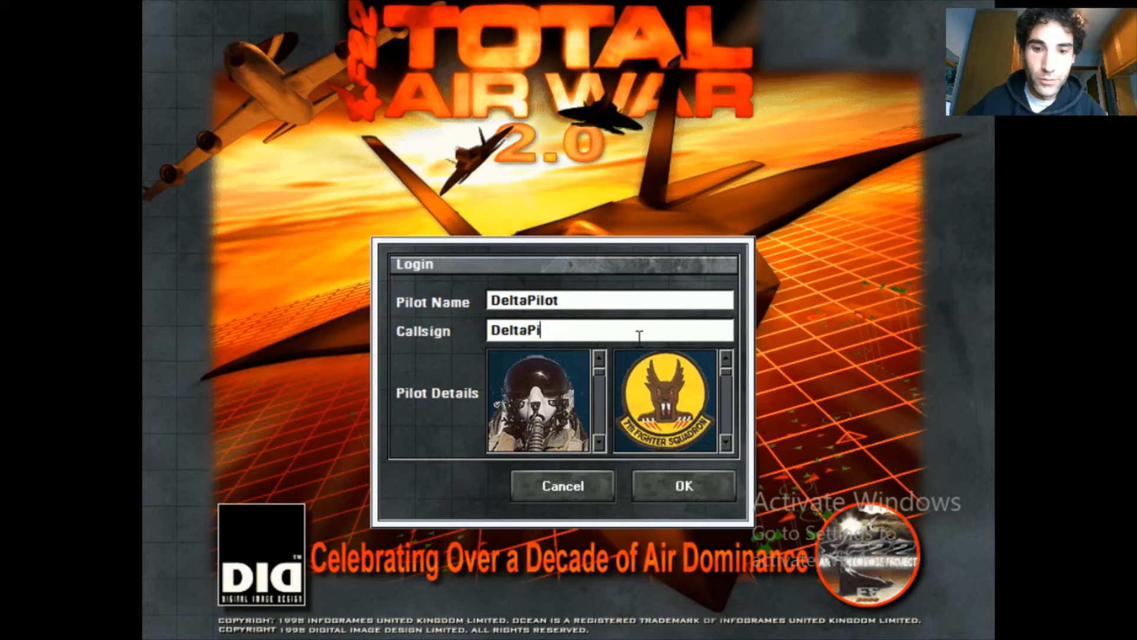
pyautogui.click(685, 486)
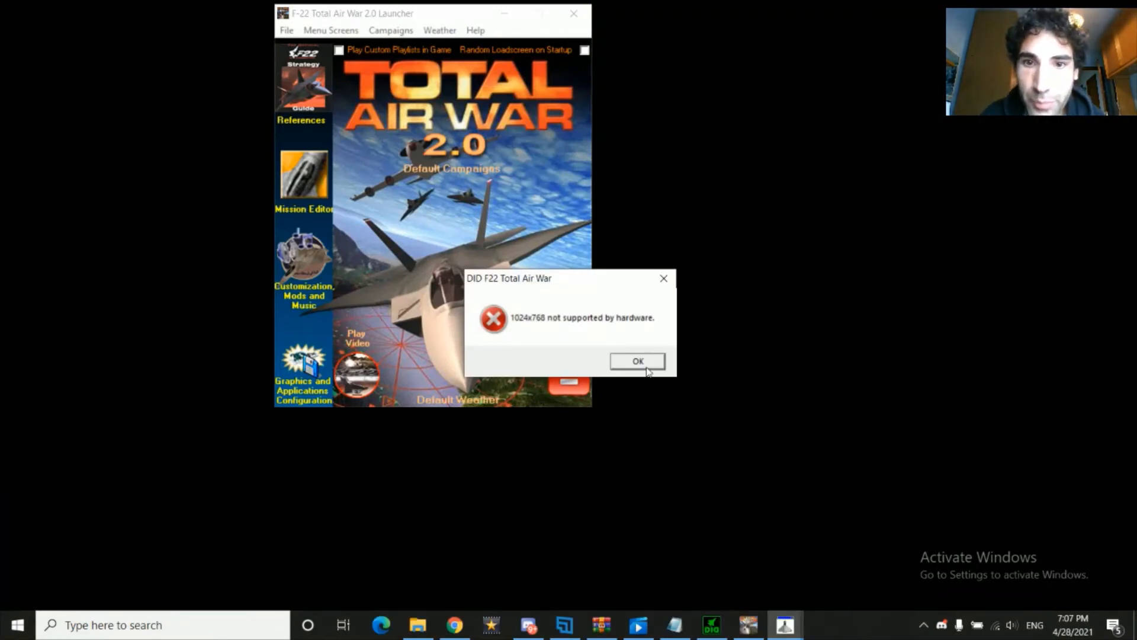
# Step: Dismiss the '1024x768 not supported by hardware' launcher error
pyautogui.click(637, 361)
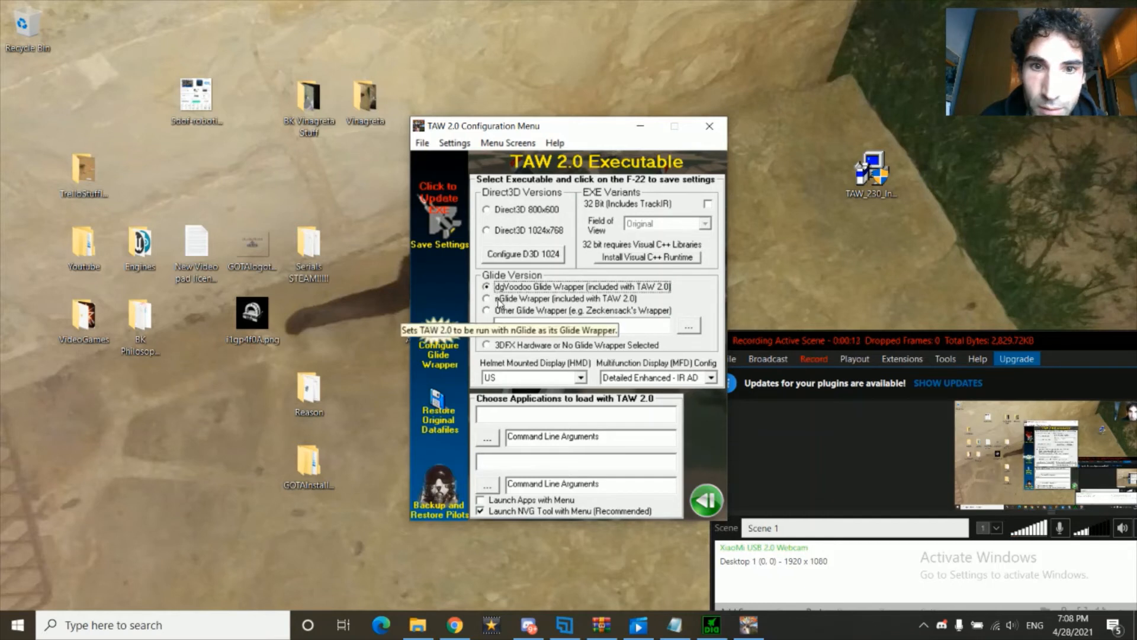
pyautogui.moveTo(475, 221)
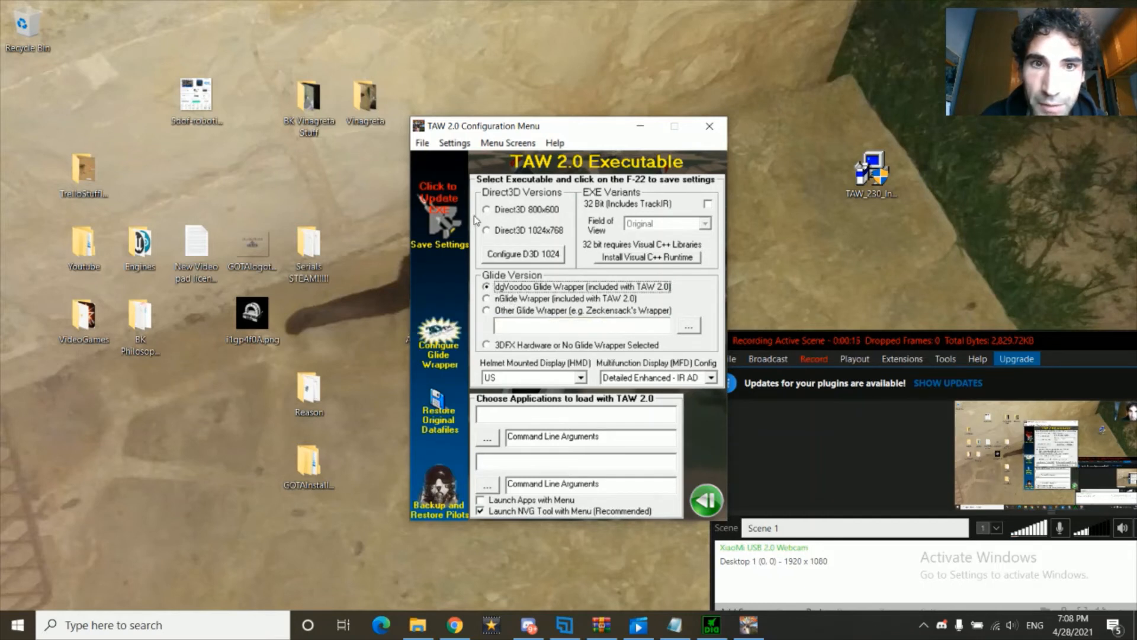
pyautogui.moveTo(455, 219)
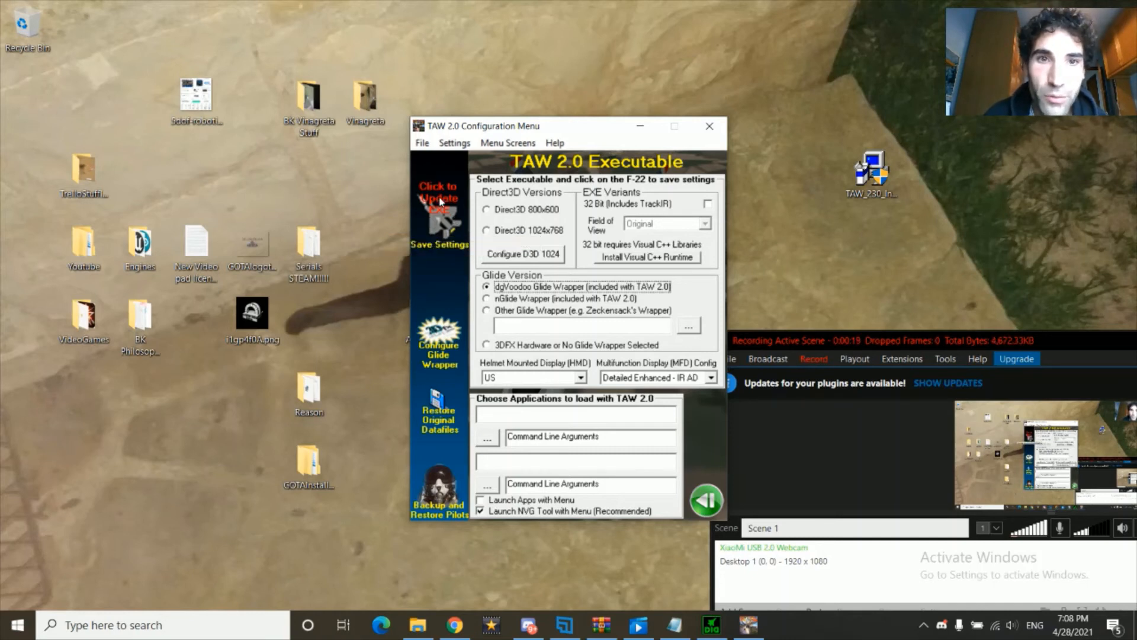
pyautogui.moveTo(437, 201)
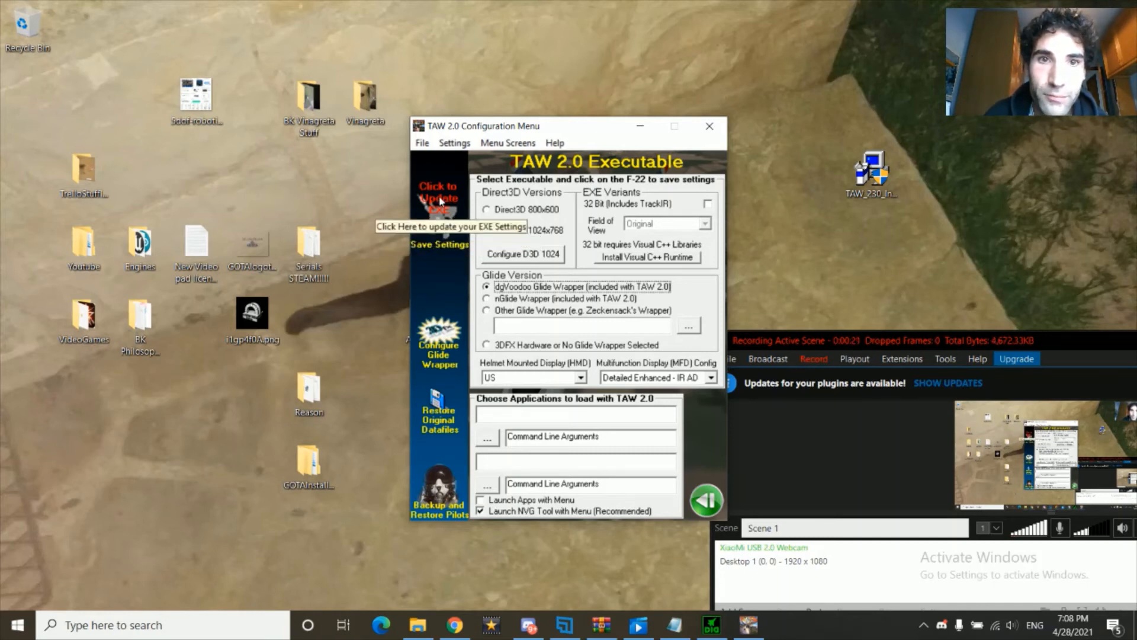
# Step: Save and install the dgVoodoo Glide wrapper settings, then close the configuration menu
pyautogui.click(437, 198)
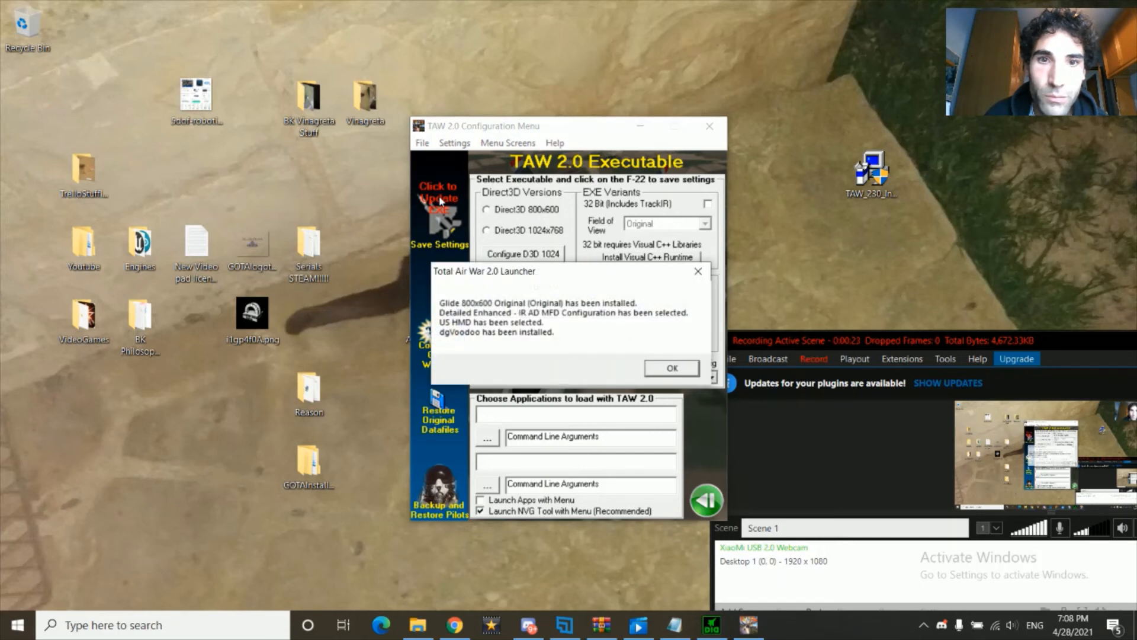
pyautogui.click(671, 368)
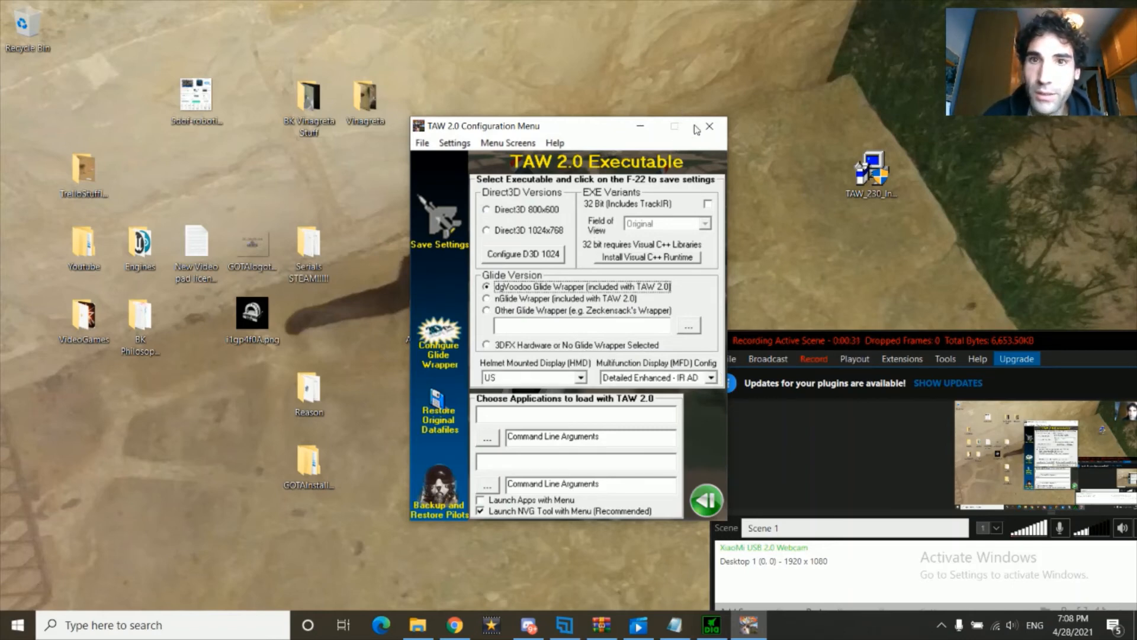
pyautogui.click(710, 126)
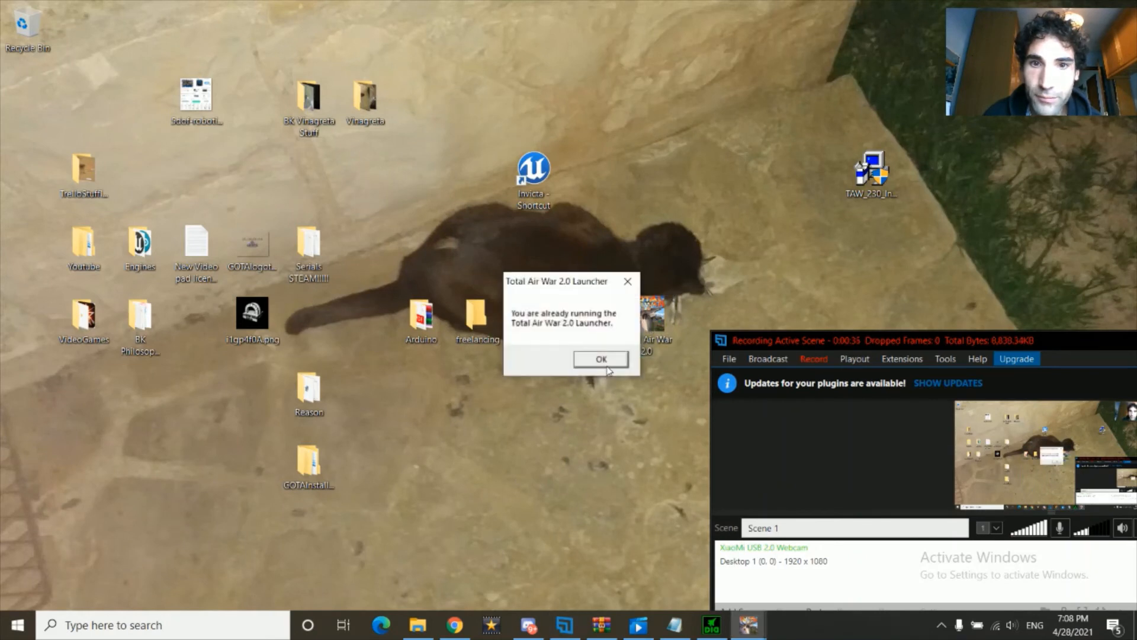
pyautogui.click(600, 359)
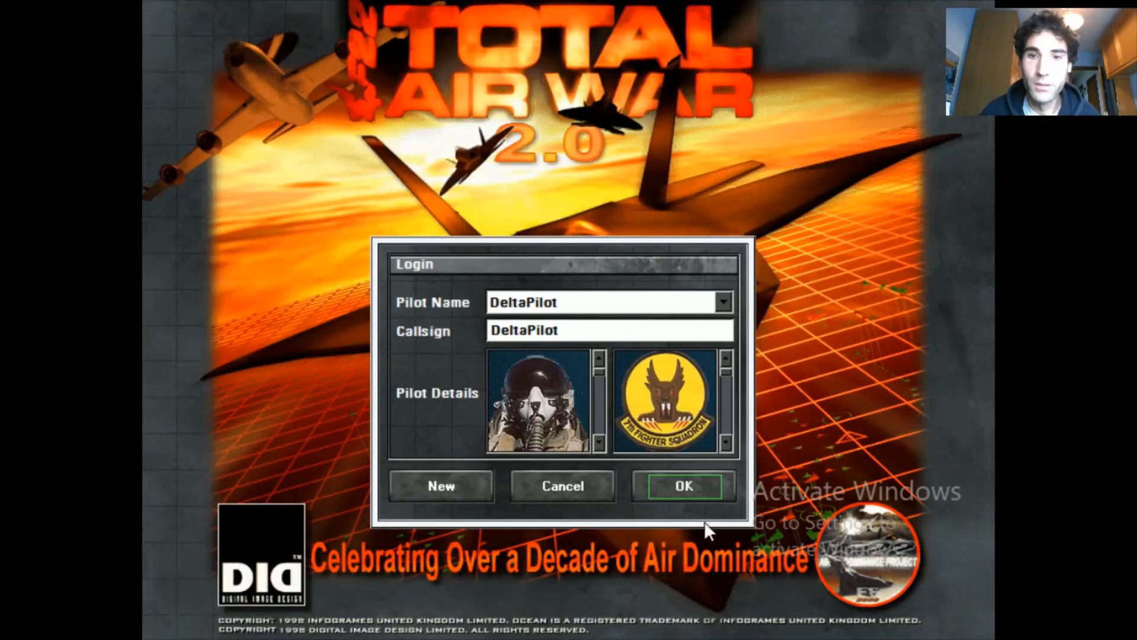
# Step: Log in as DeltaPilot and start the Take-Off flight training mission
pyautogui.click(683, 486)
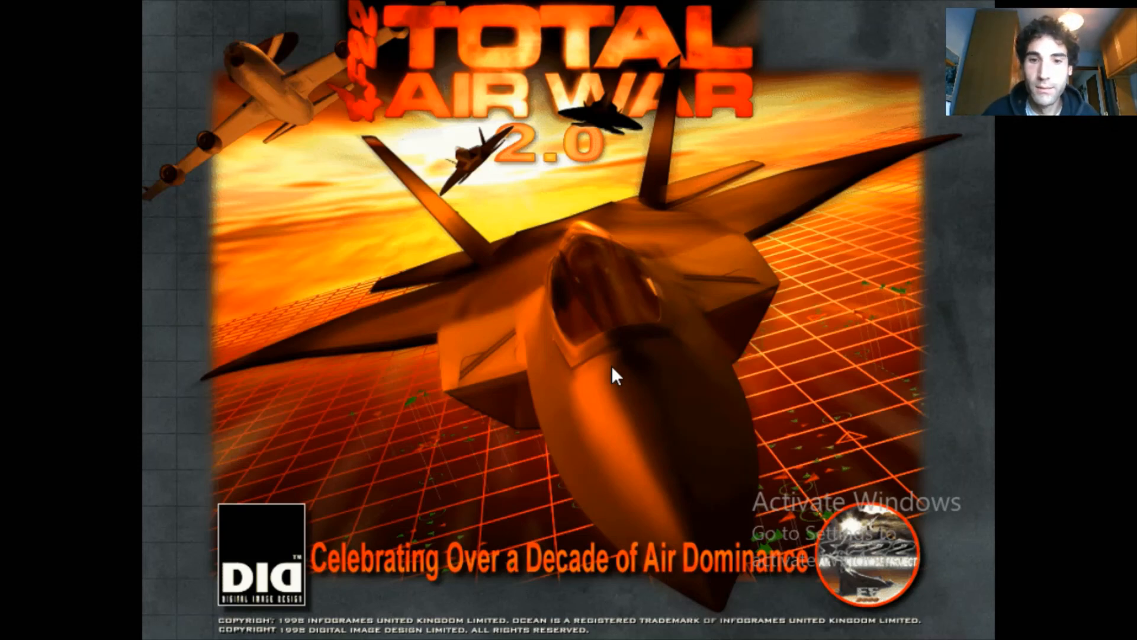
pyautogui.moveTo(563, 271)
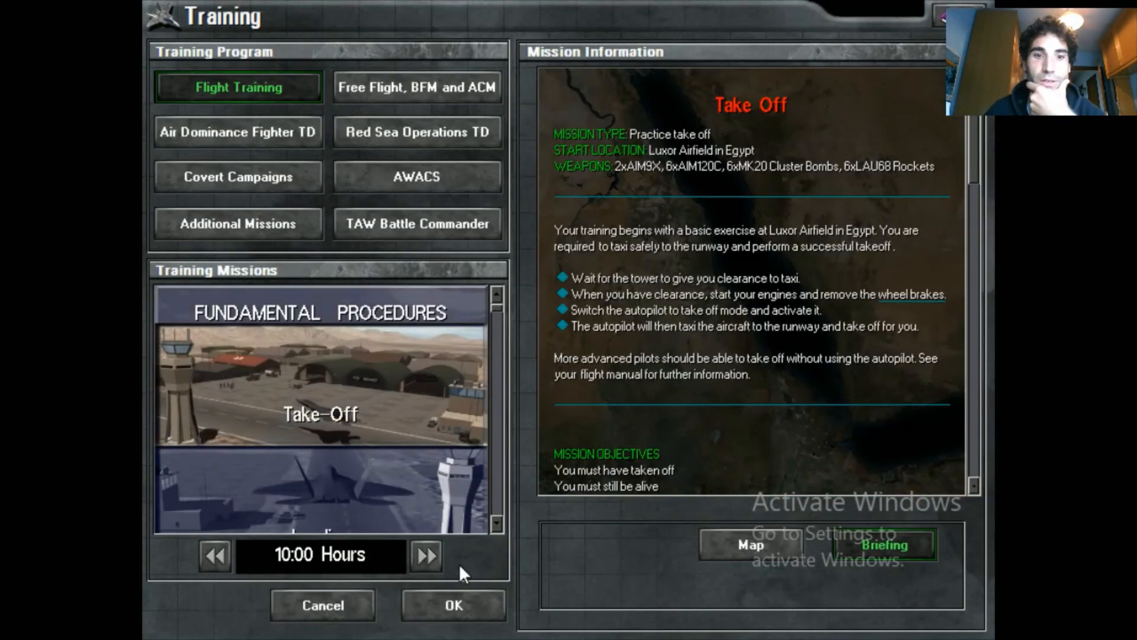
pyautogui.click(458, 605)
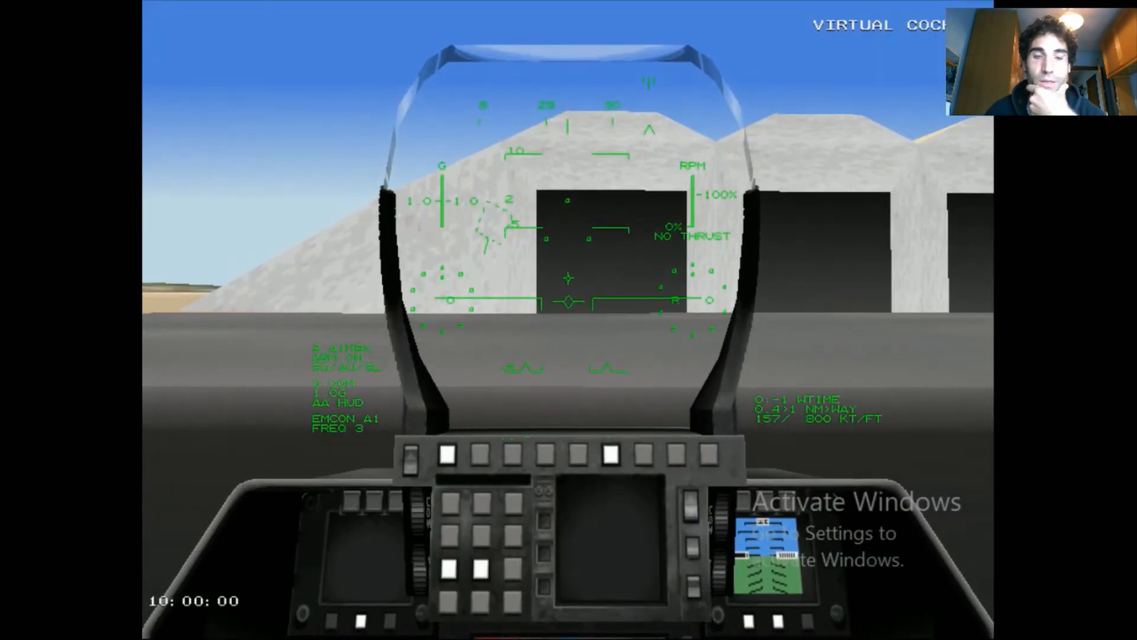